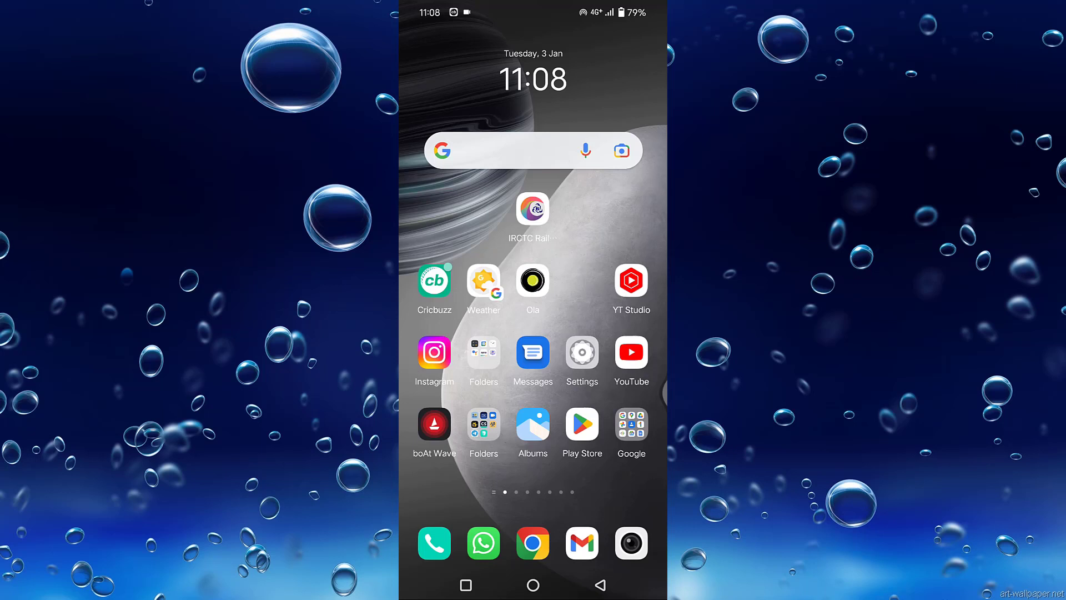
Open Settings and go to the full list of installed apps to reach Instagram.
left_click(581, 352)
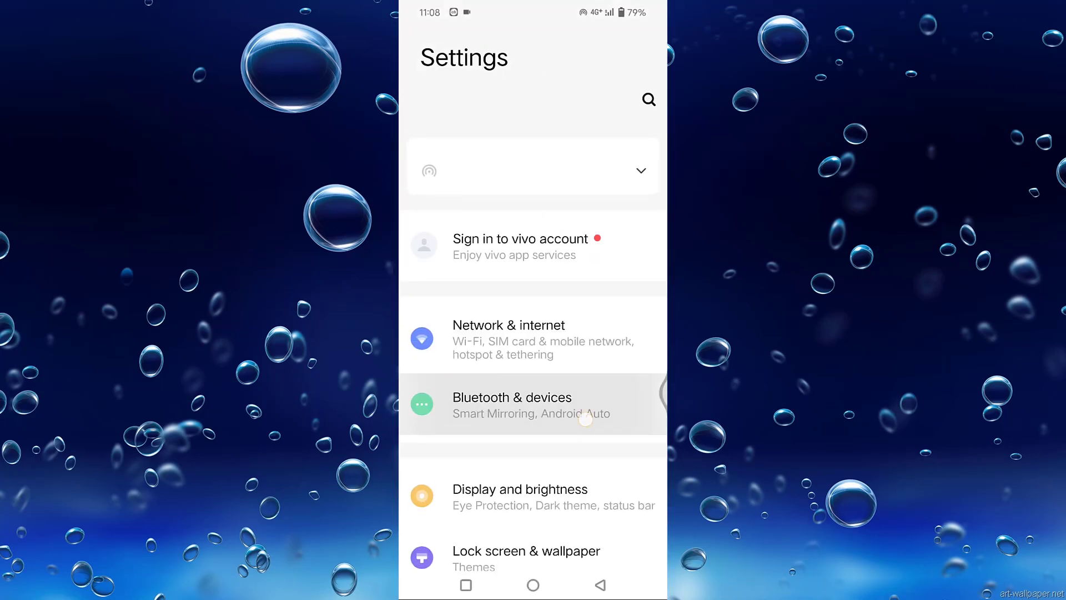
scroll("down", 3)
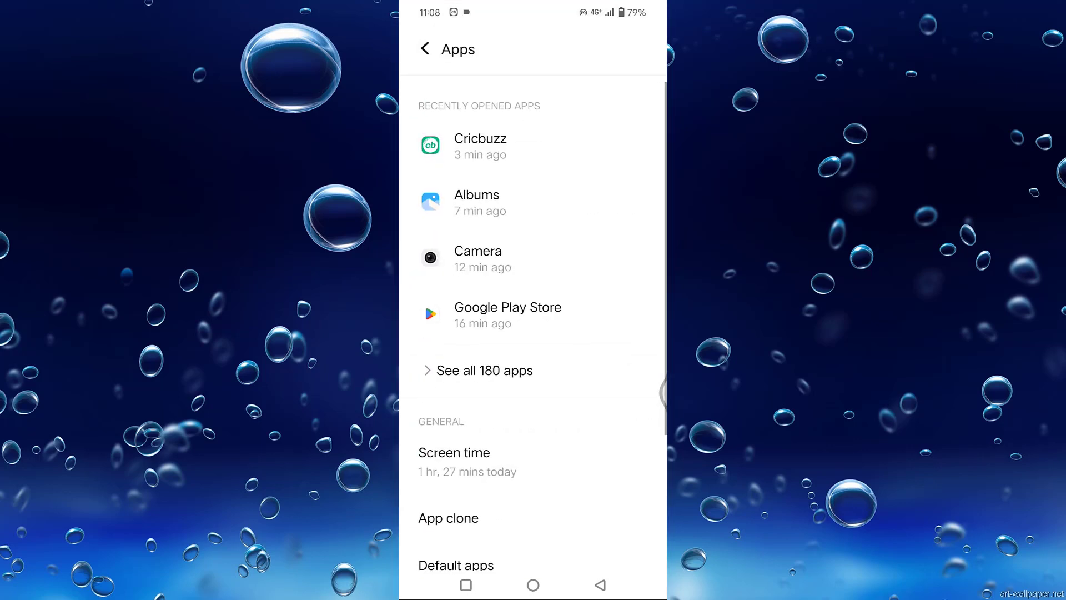
left_click(486, 369)
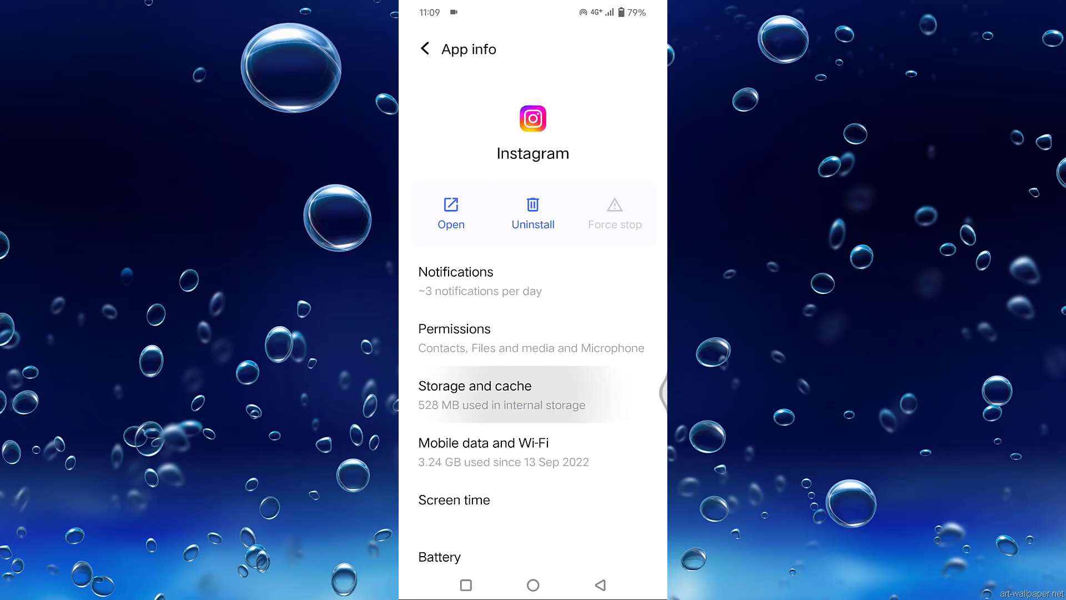
Clear Instagram's cache under Storage and cache, dropping storage from 528 MB to 346 MB.
left_click(475, 394)
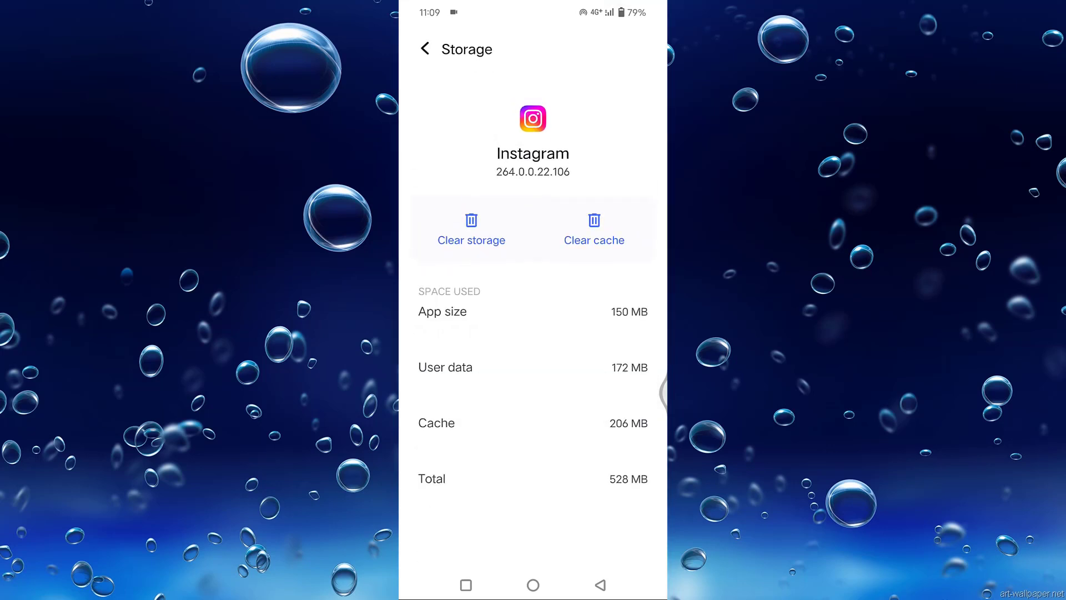
left_click(593, 228)
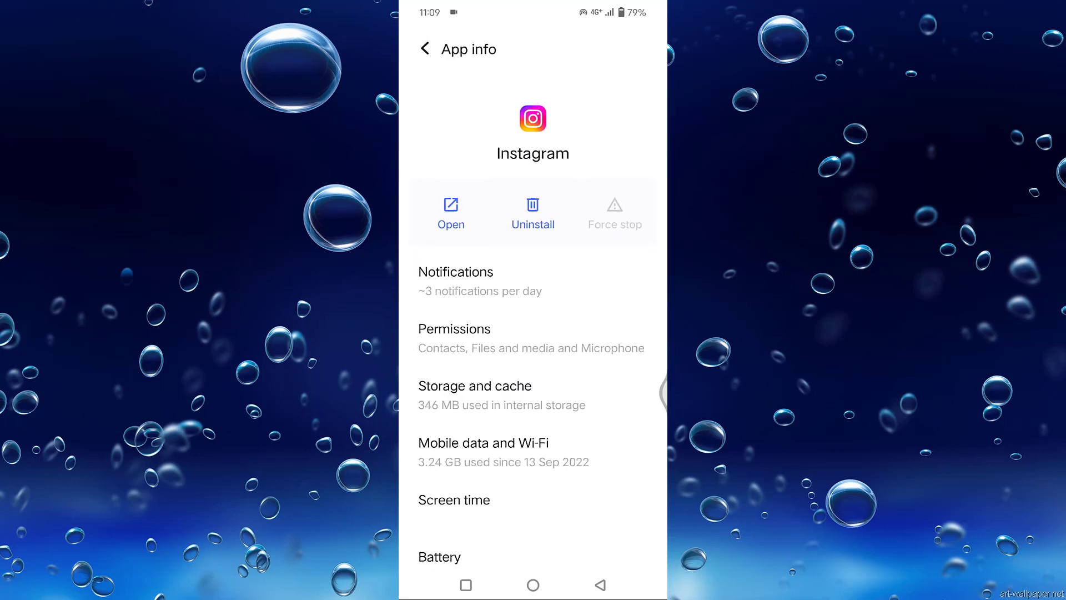
In Instagram's permissions, allow location while using the app and allow phone access.
left_click(454, 338)
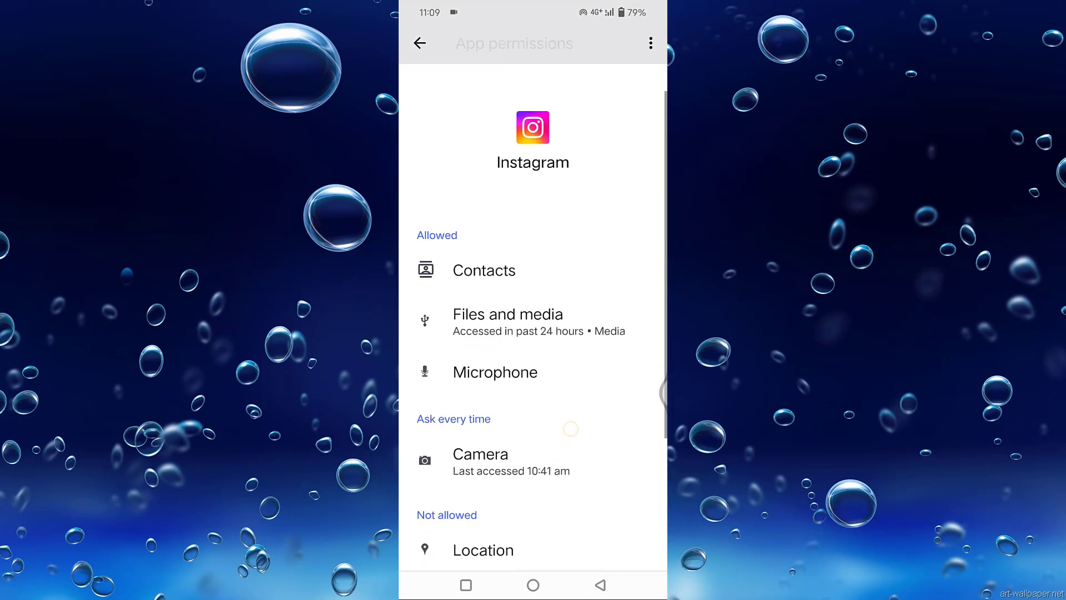
scroll("down", 3)
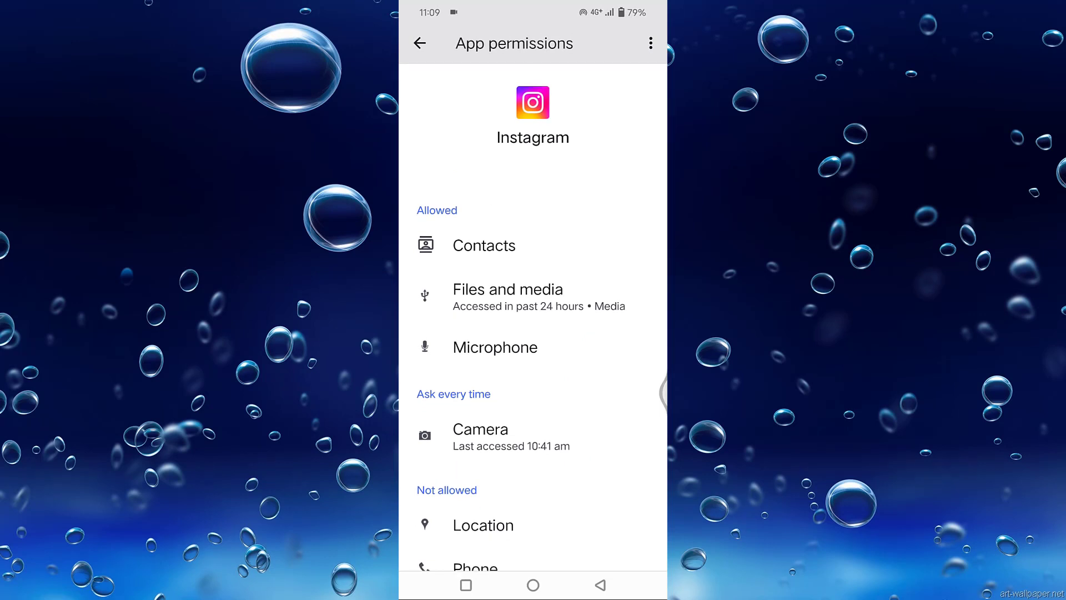
left_click(484, 245)
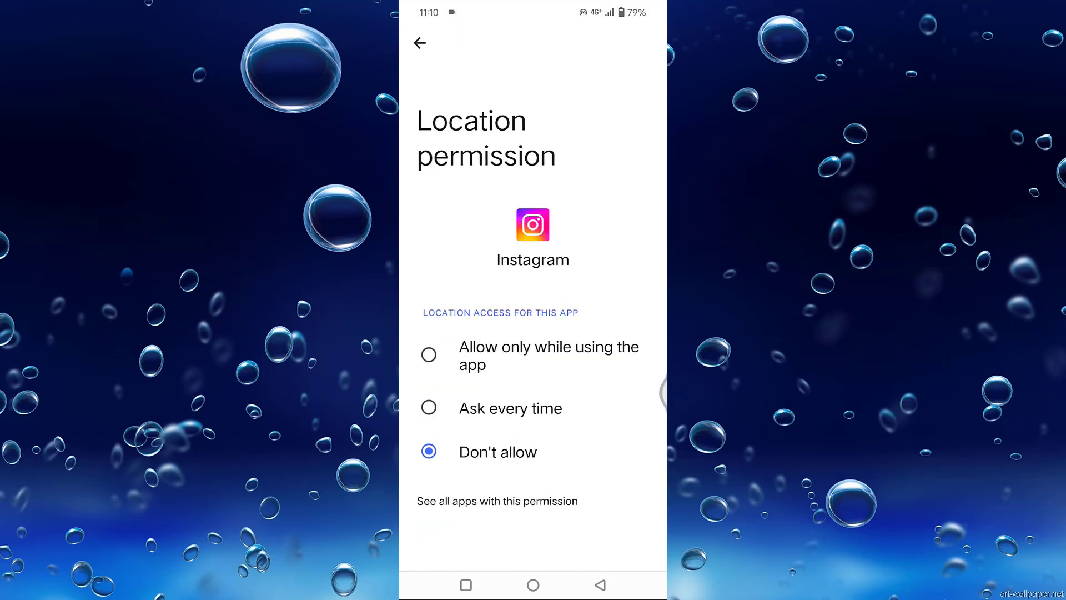
left_click(430, 354)
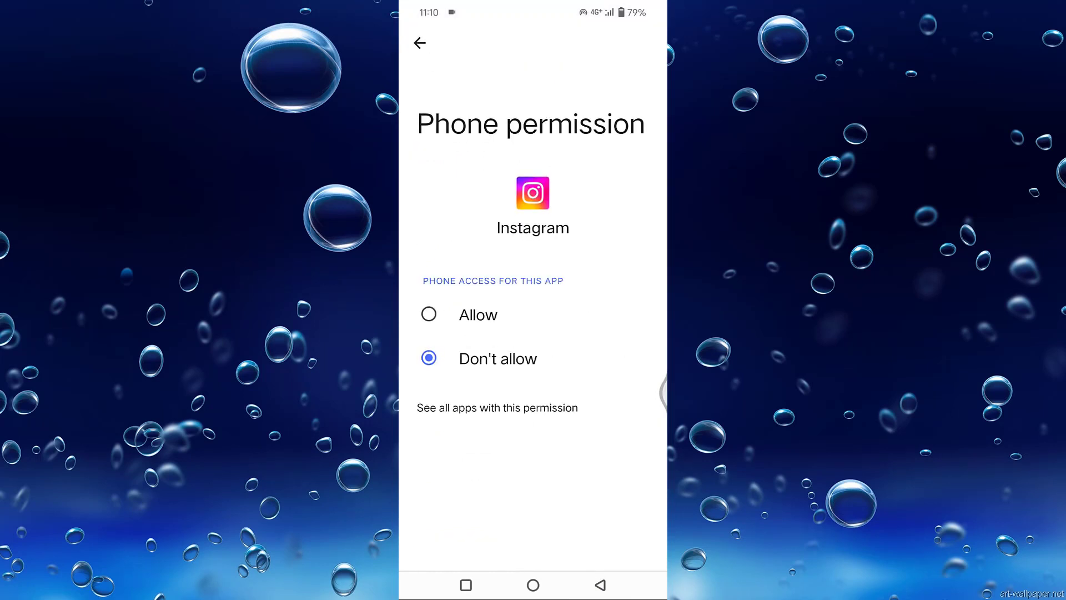
left_click(419, 42)
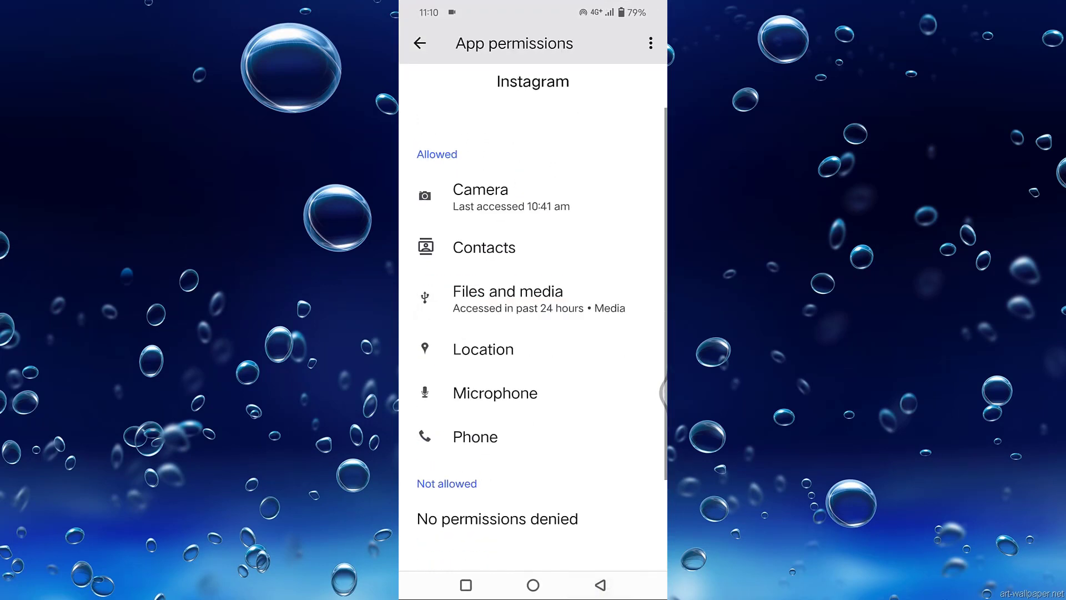
scroll("down", 3)
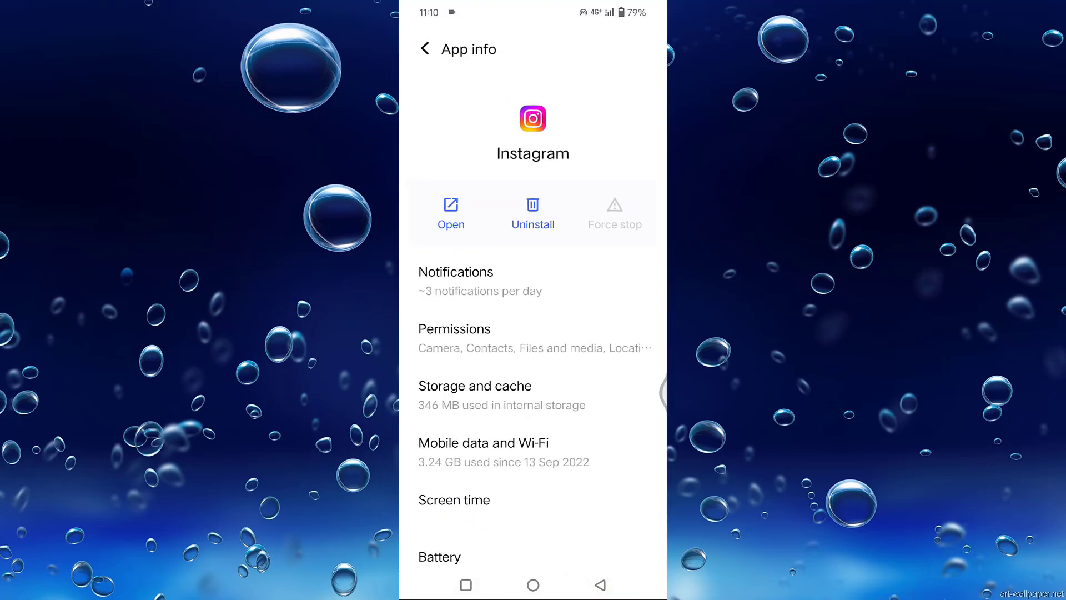
Turn Instagram's background data switch off and back on under mobile data usage.
left_click(484, 443)
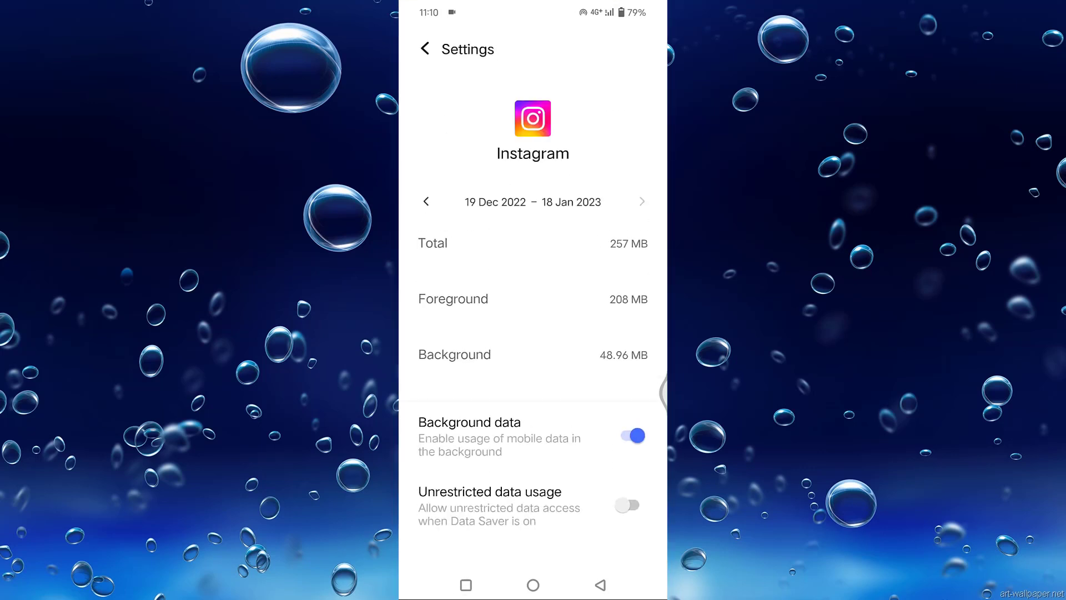
left_click(629, 435)
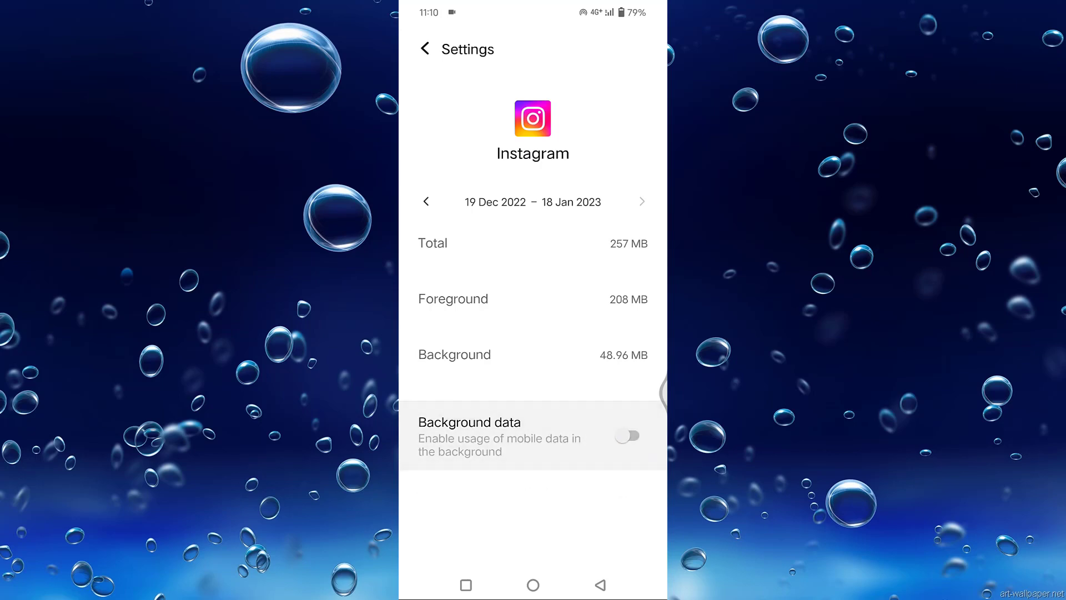
left_click(627, 435)
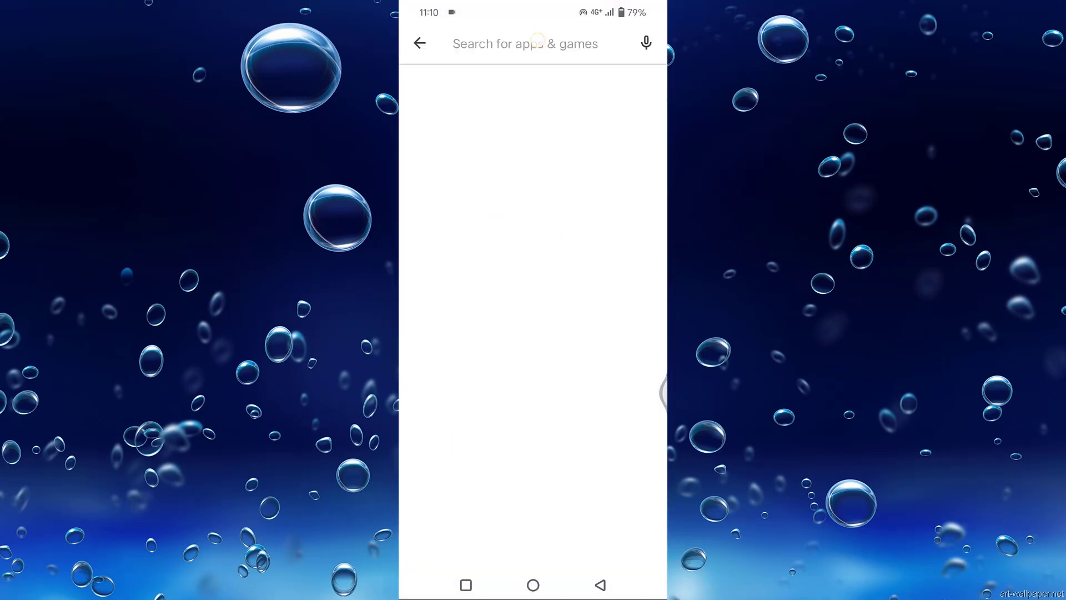
Search the Play Store for 'inst'.
type("inst")
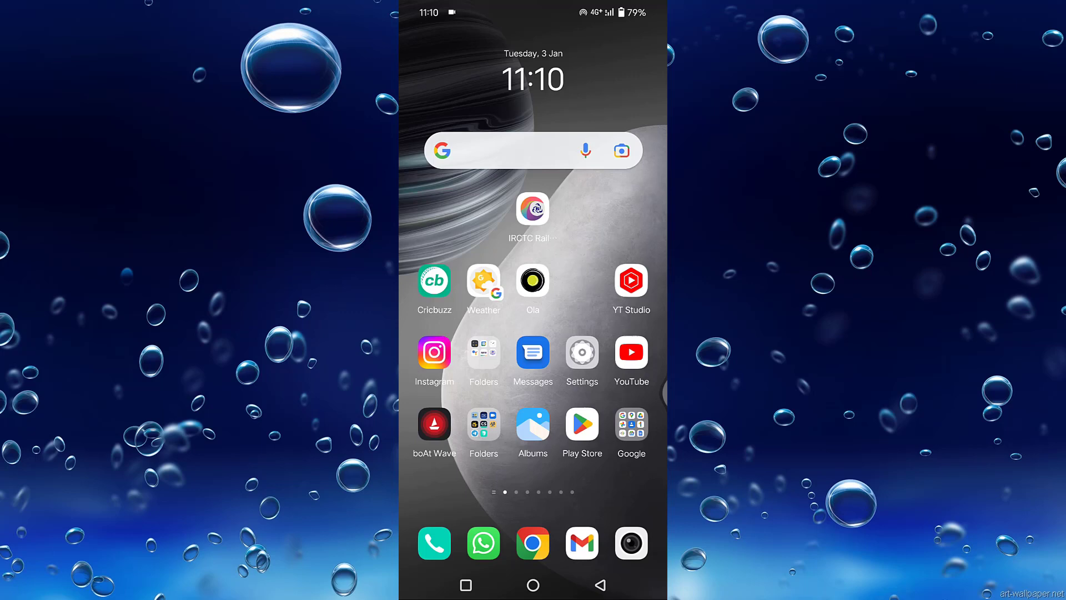
Launch Instagram and go through account menu, Settings and Help to the Report a problem form.
left_click(433, 352)
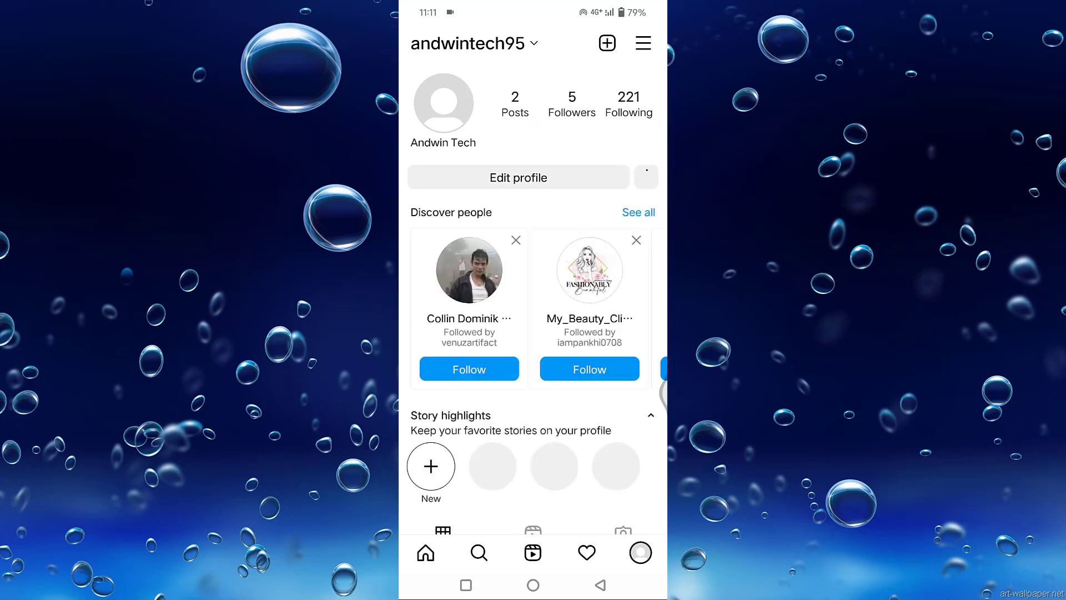
left_click(642, 43)
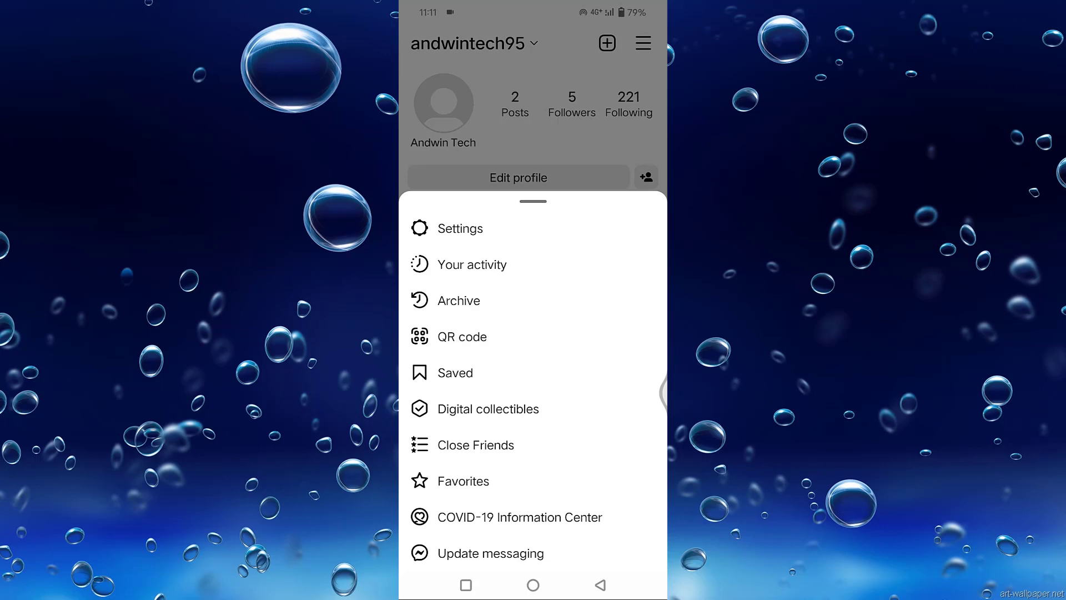
left_click(463, 228)
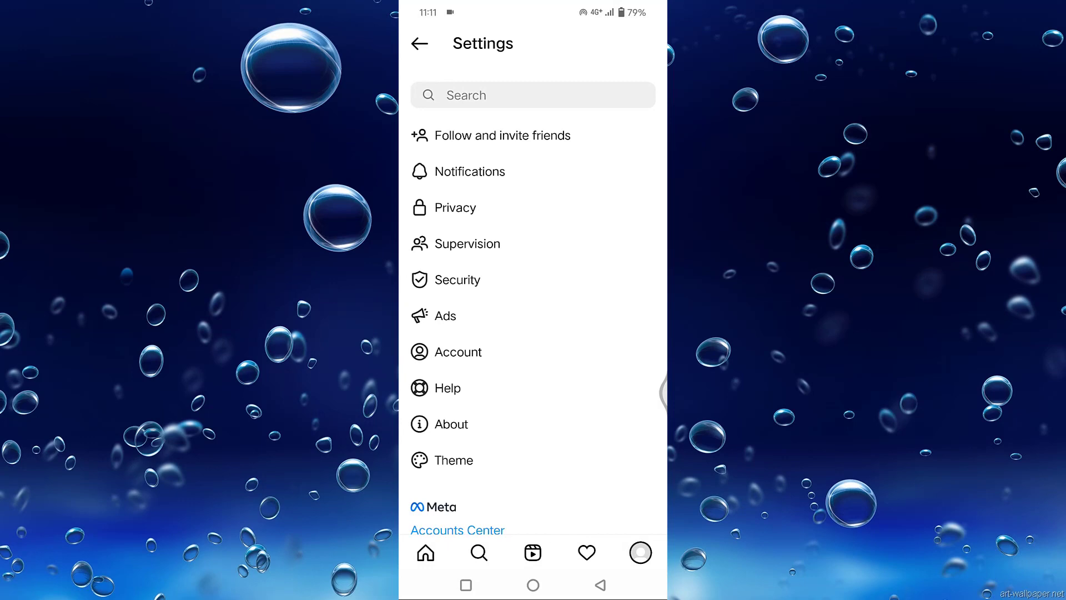
left_click(448, 387)
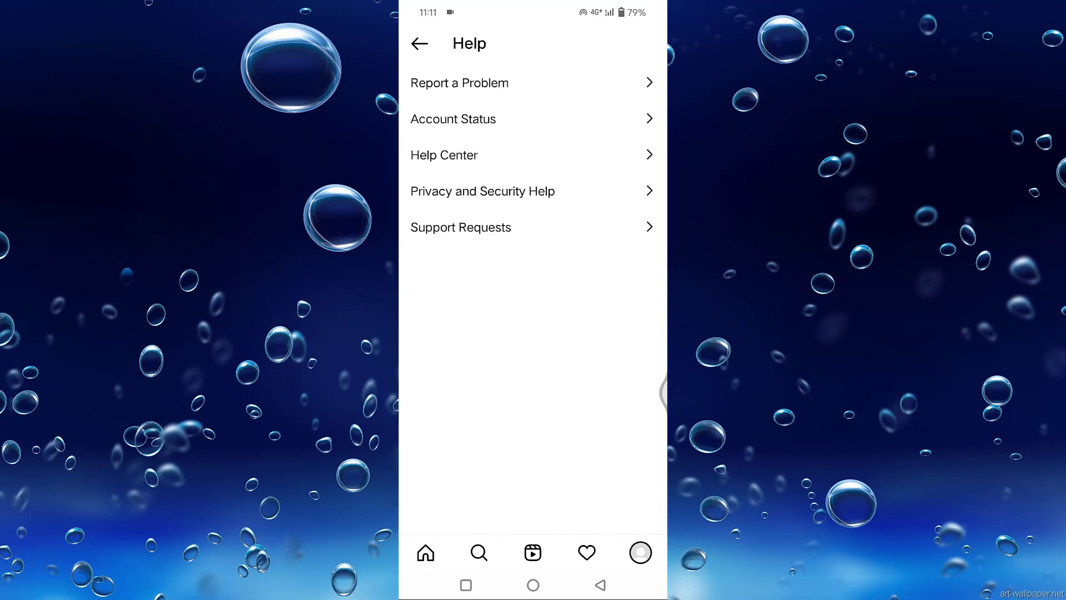
left_click(460, 83)
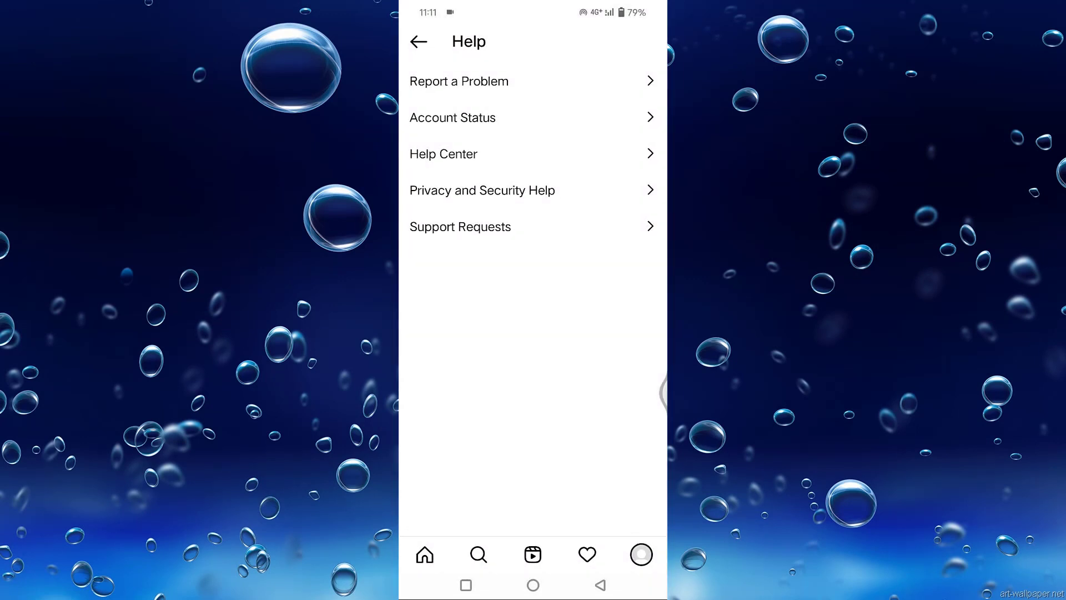
left_click(458, 81)
type("Hi Instagram Team I am facing the issue with Couldn't Refresh feed error, so I kindly request you solve my problem as soon as possible.")
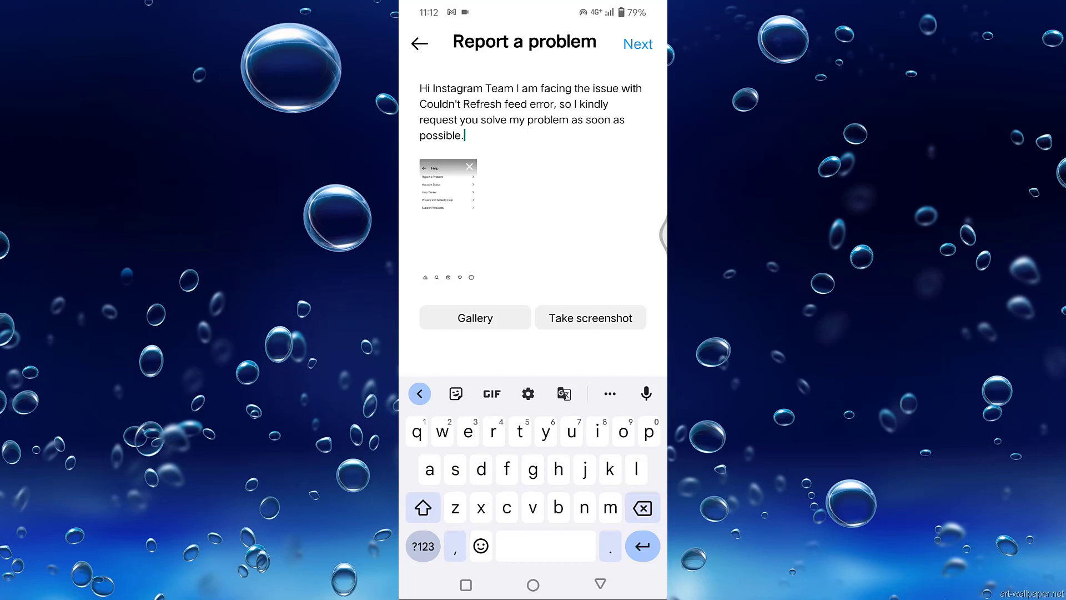
Remove the attached screenshot and write the Couldn't Refresh feed error message to Instagram.
left_click(469, 166)
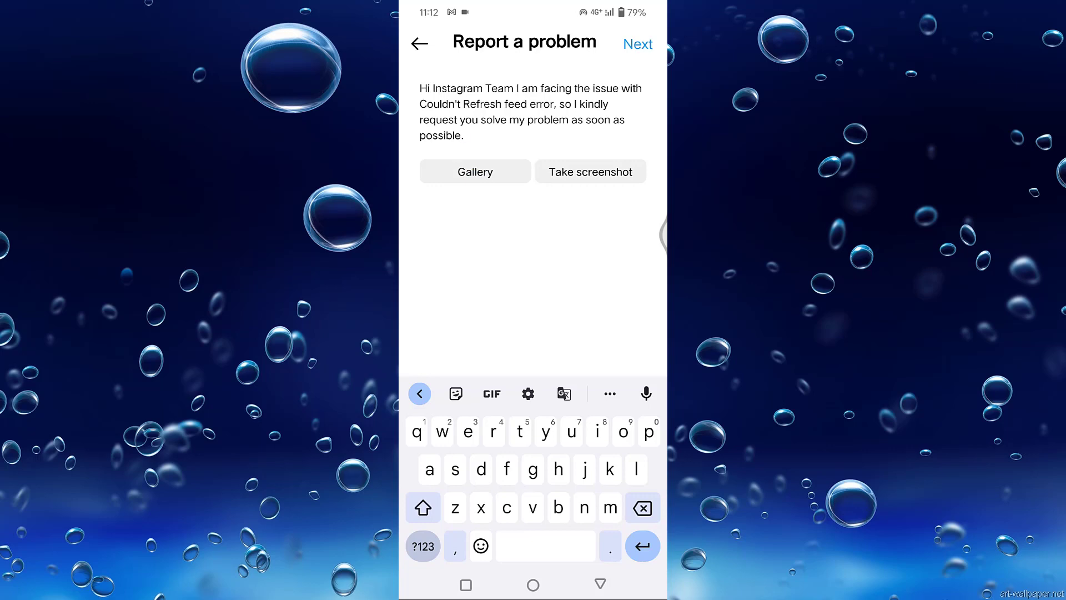
left_click(637, 43)
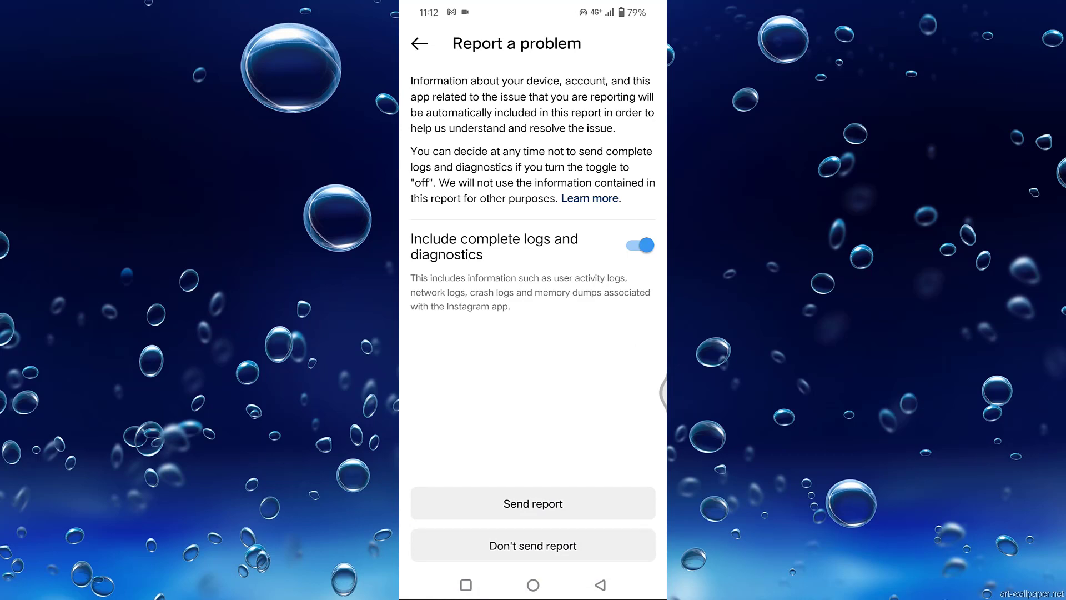
type("Hi Instagram Team I am facing the issue with Couldn't Refresh feed error, so I kindly request you solve my problem as soon as possible.")
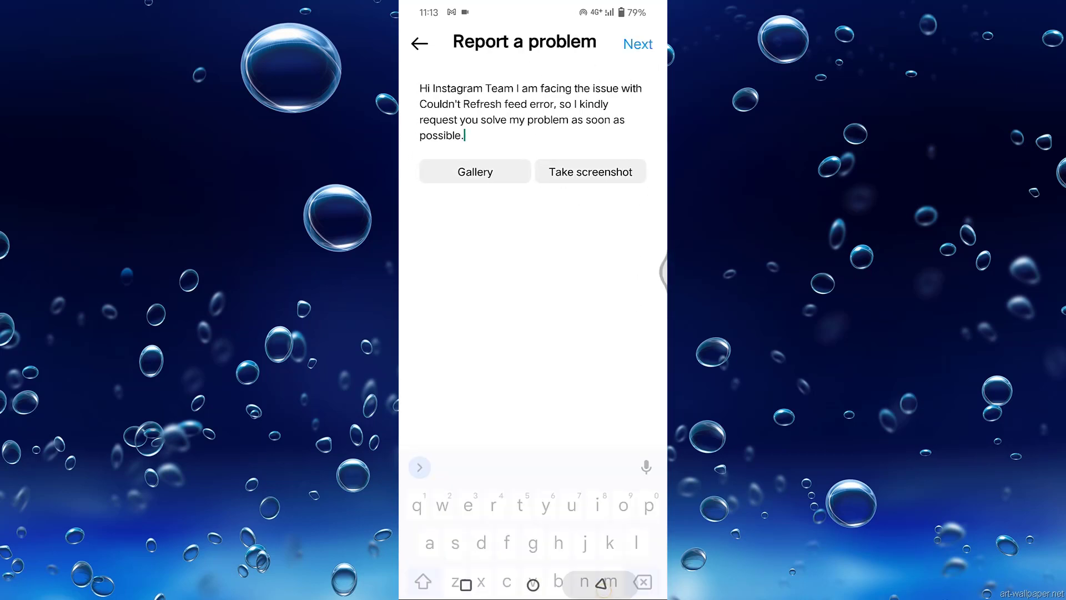